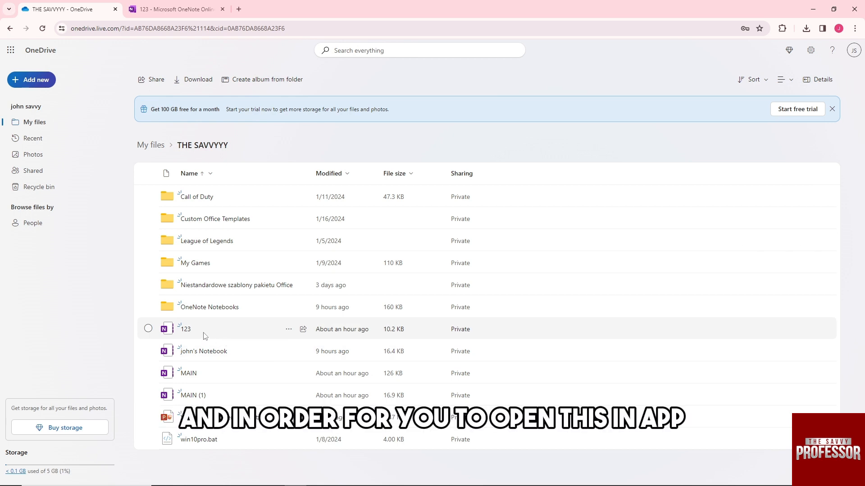
pyautogui.moveTo(213, 350)
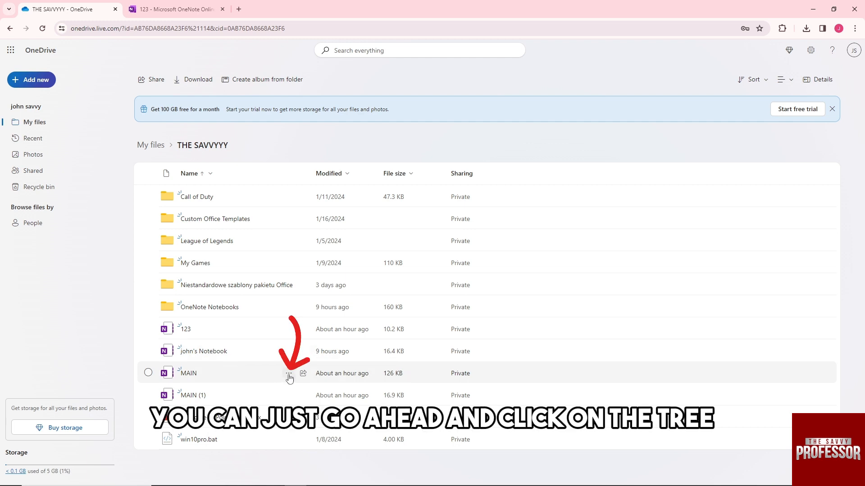
# Open the MAIN notebook in OneNote Online, landing on its THE VIDEO page, then return to OneDrive
pyautogui.click(287, 377)
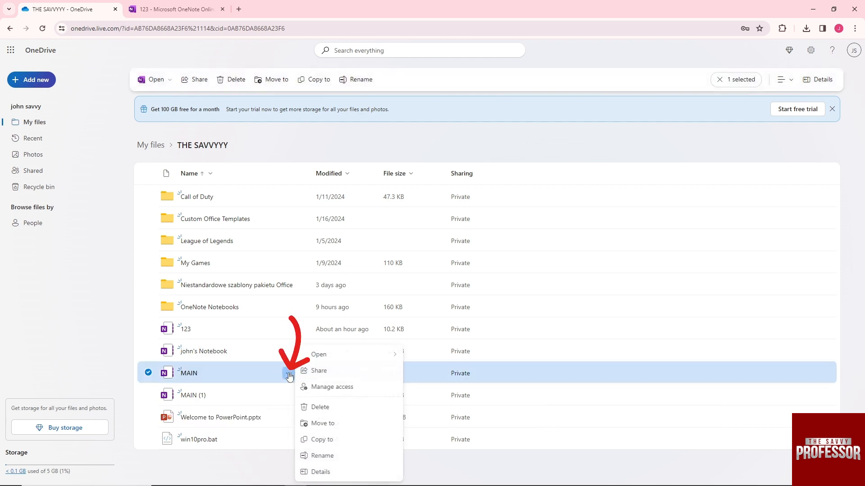
pyautogui.moveTo(318, 354)
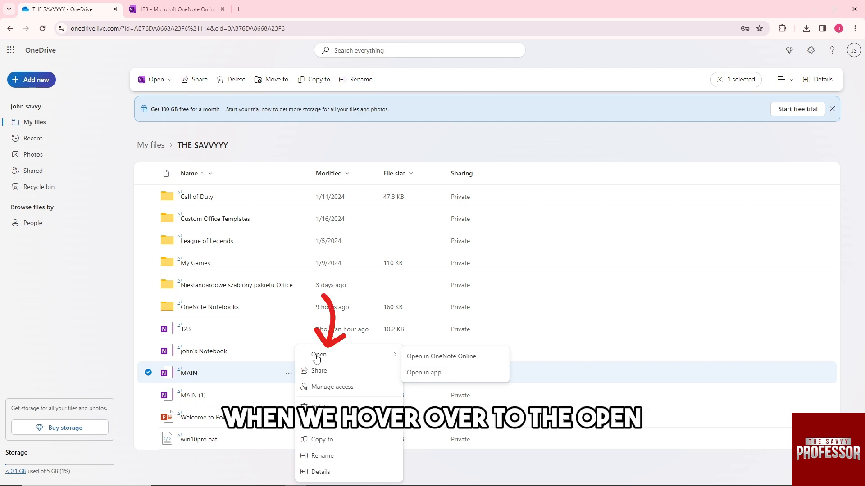
pyautogui.moveTo(360, 362)
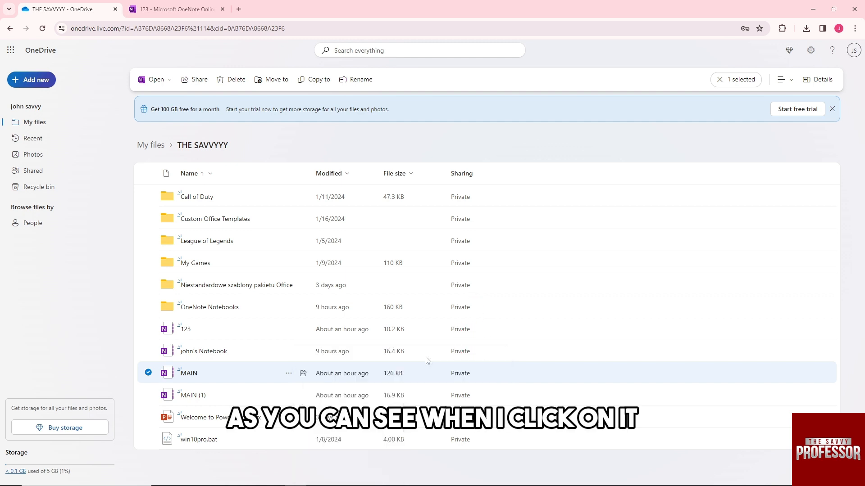
pyautogui.doubleClick(188, 373)
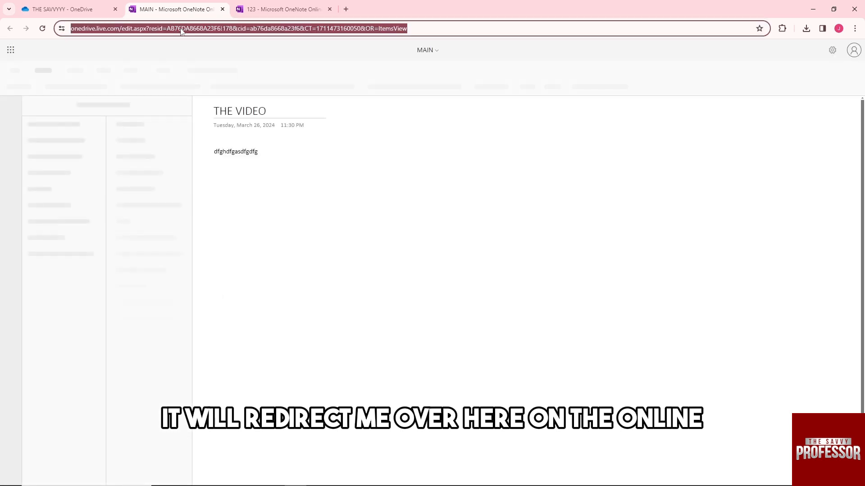
pyautogui.click(66, 9)
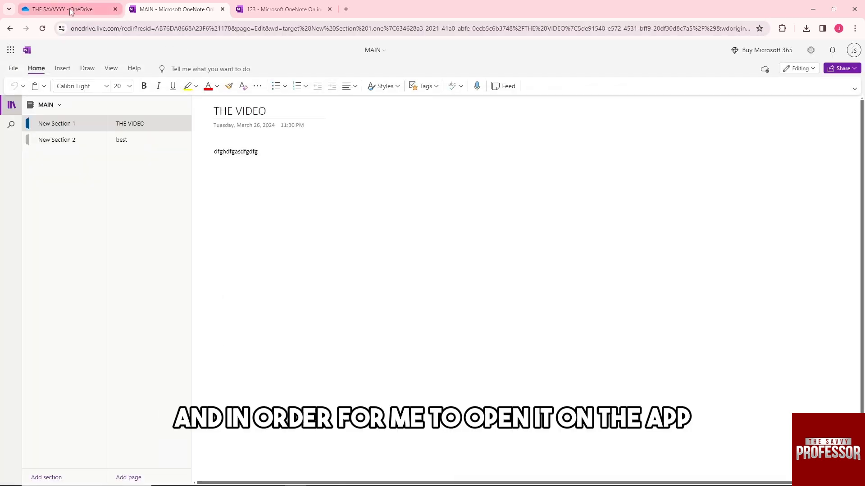
# Launch MAIN via Open > Open in app and allow the browser to start OneNote, showing page 'best'
pyautogui.click(286, 377)
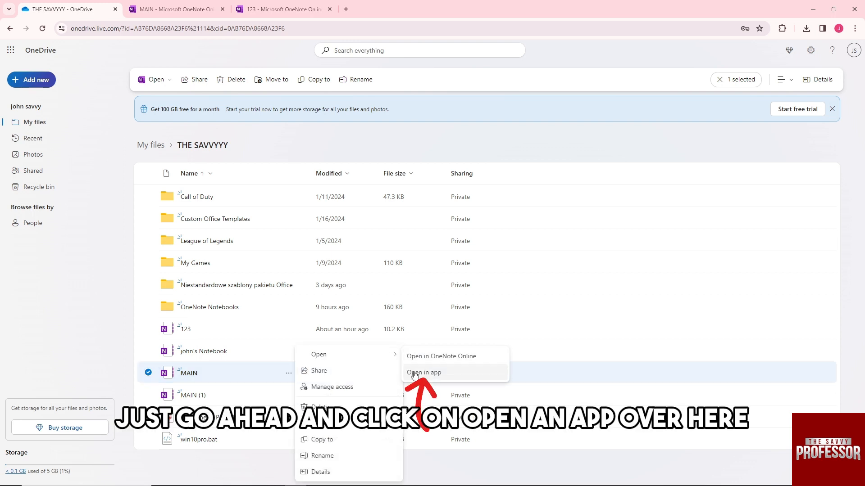
pyautogui.click(423, 372)
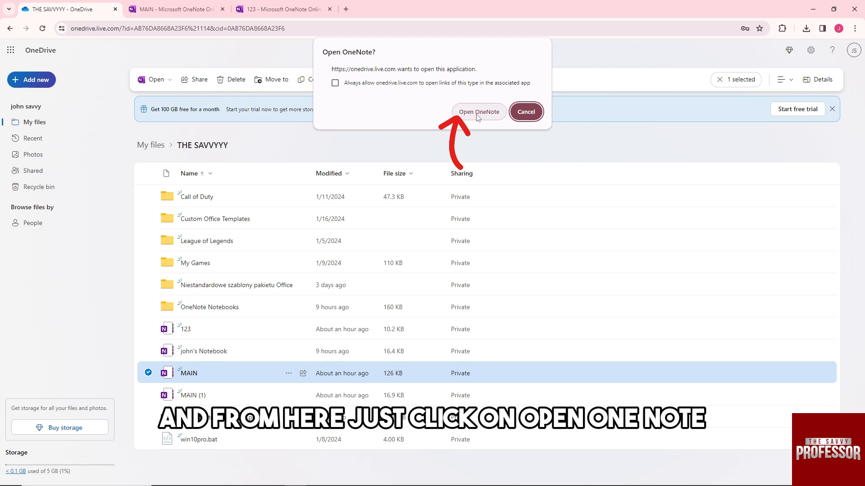
pyautogui.click(478, 112)
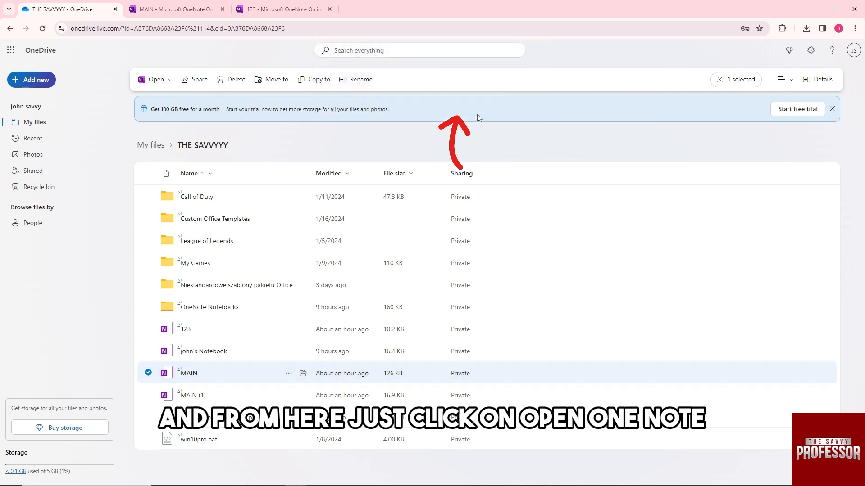
pyautogui.click(155, 79)
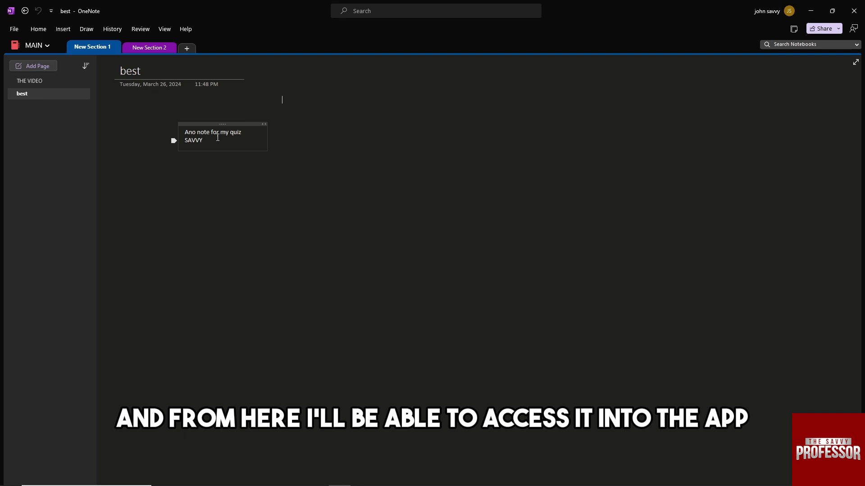